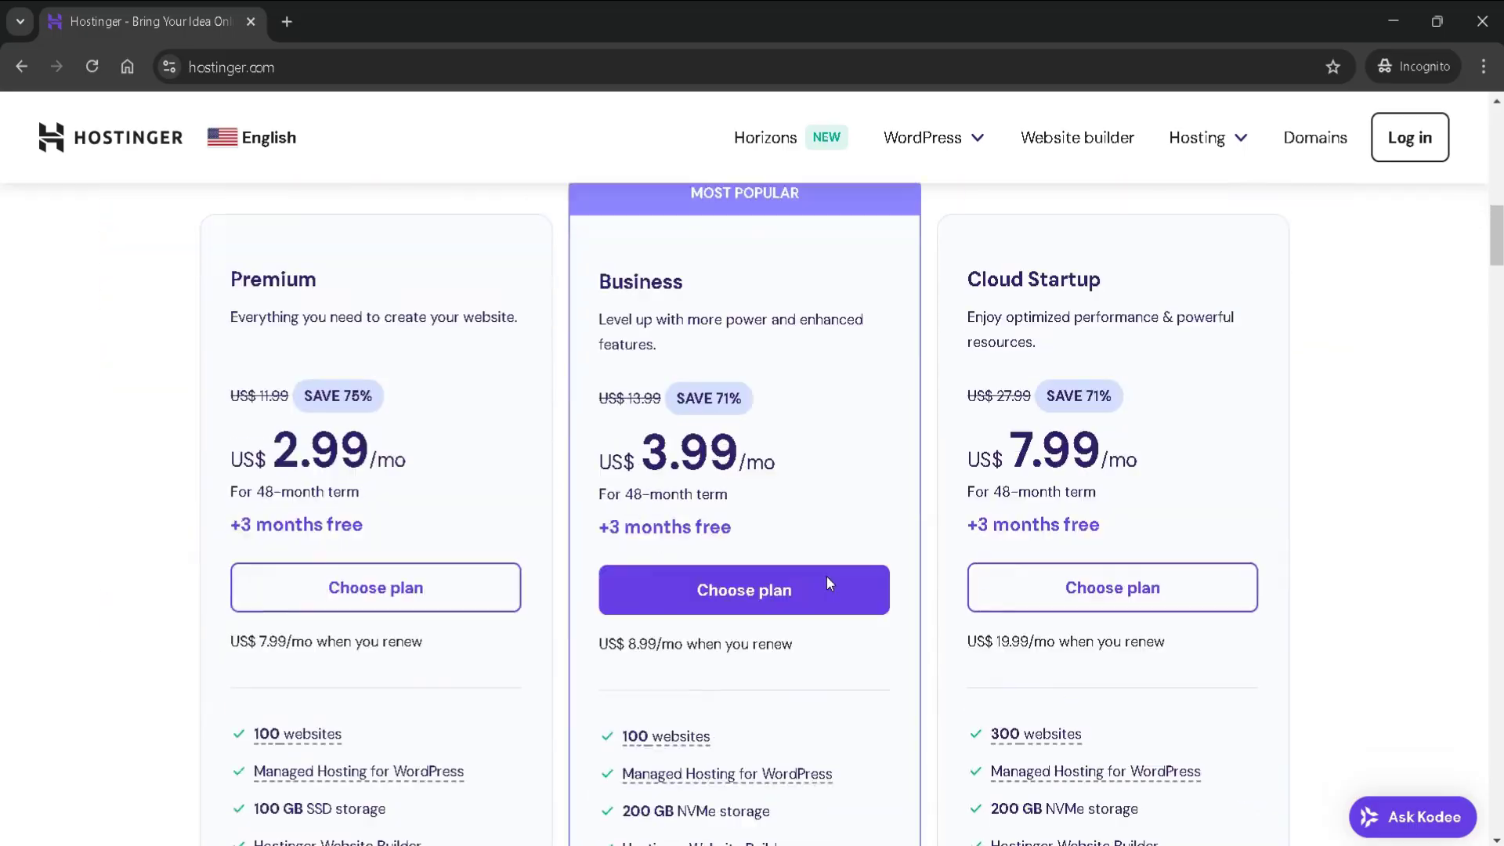
pyautogui.scroll(-3)
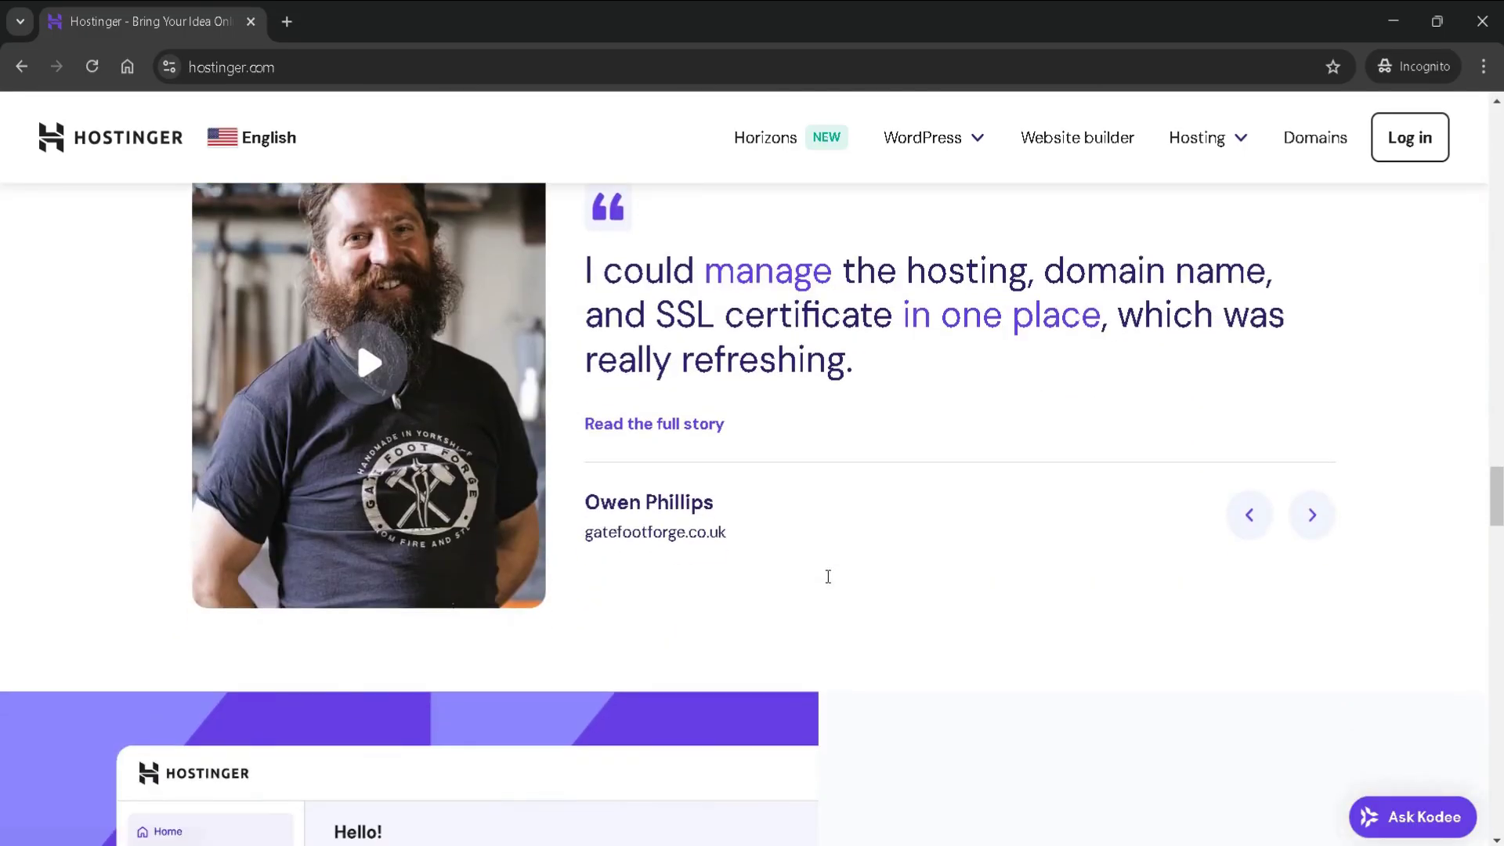